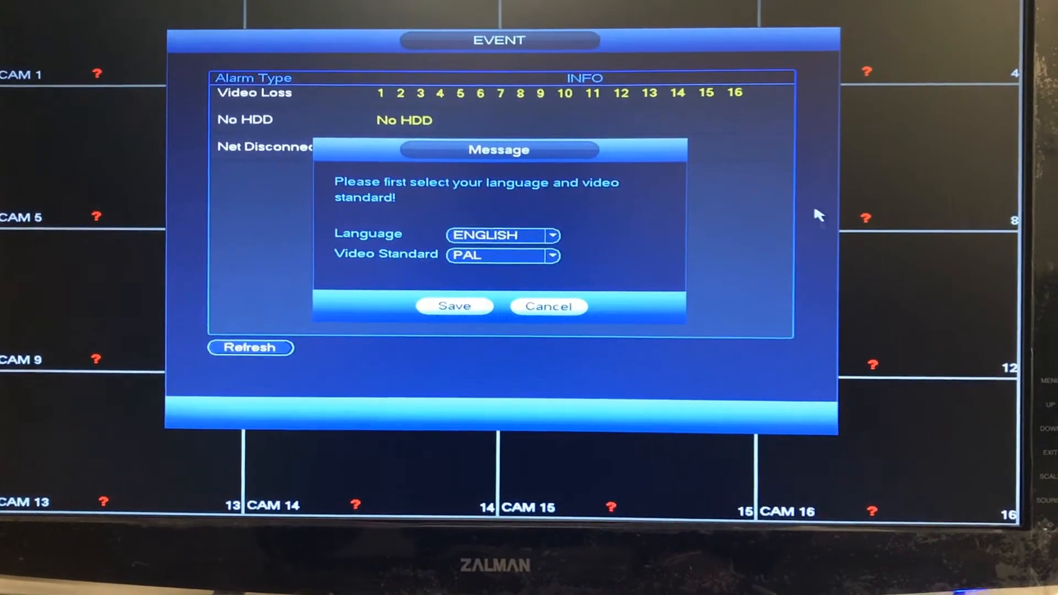
Step: Keep English as the language, switch the video standard to NTSC, and save
left_click(554, 255)
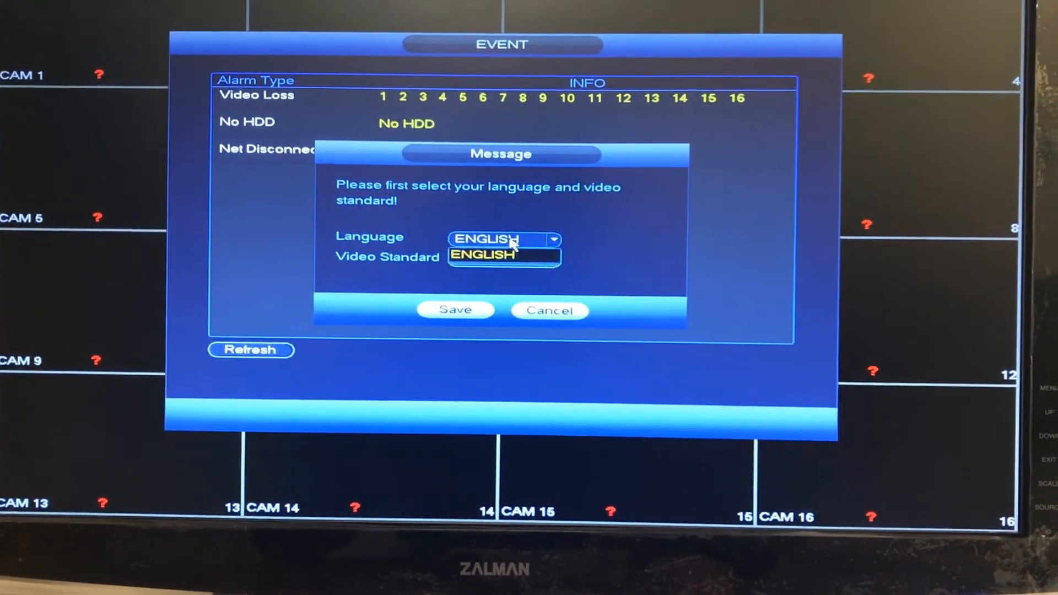
left_click(502, 257)
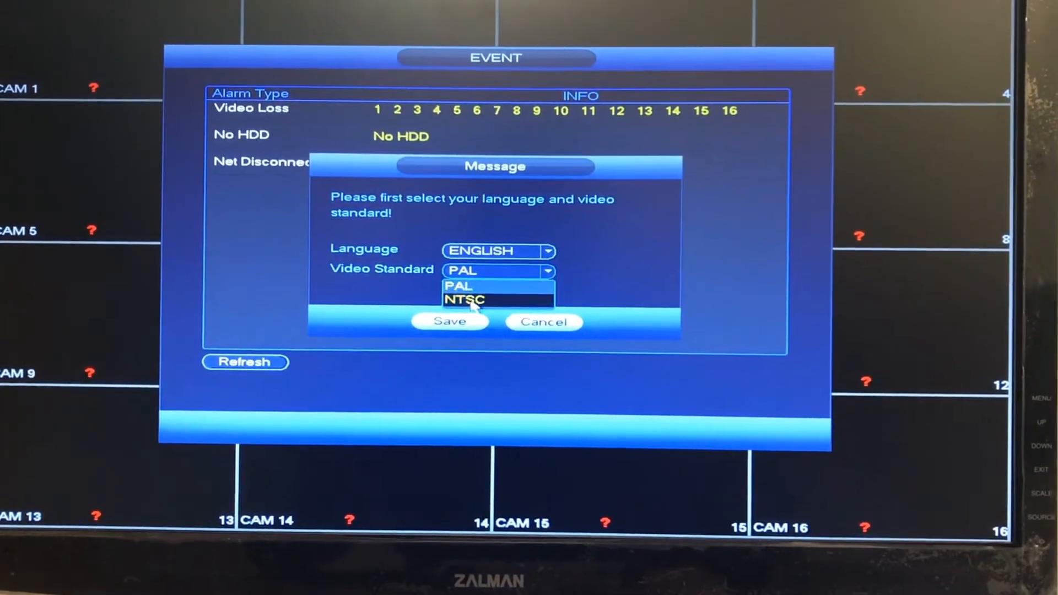
left_click(463, 298)
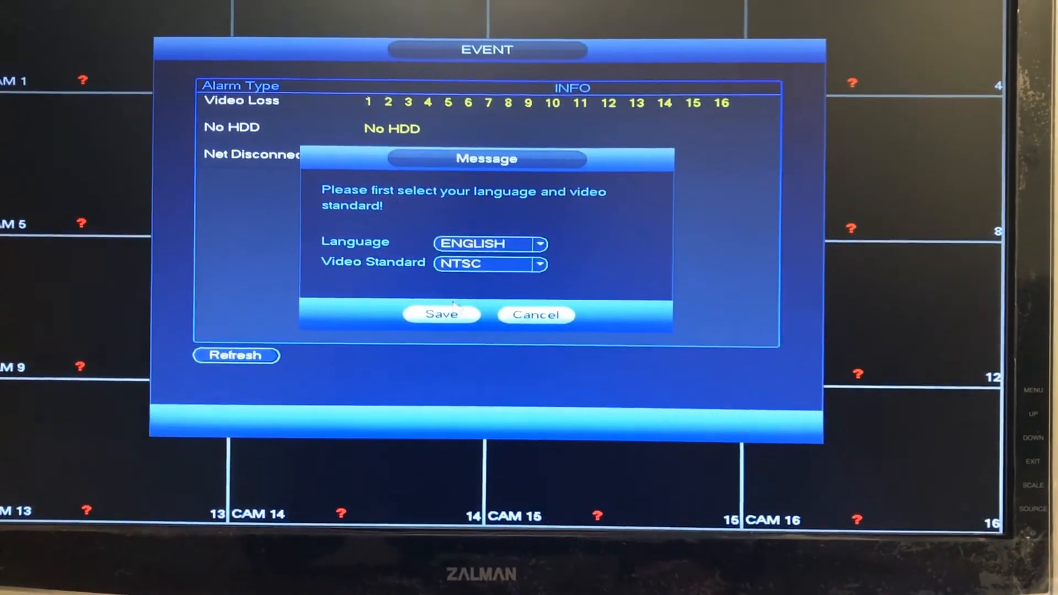
left_click(441, 315)
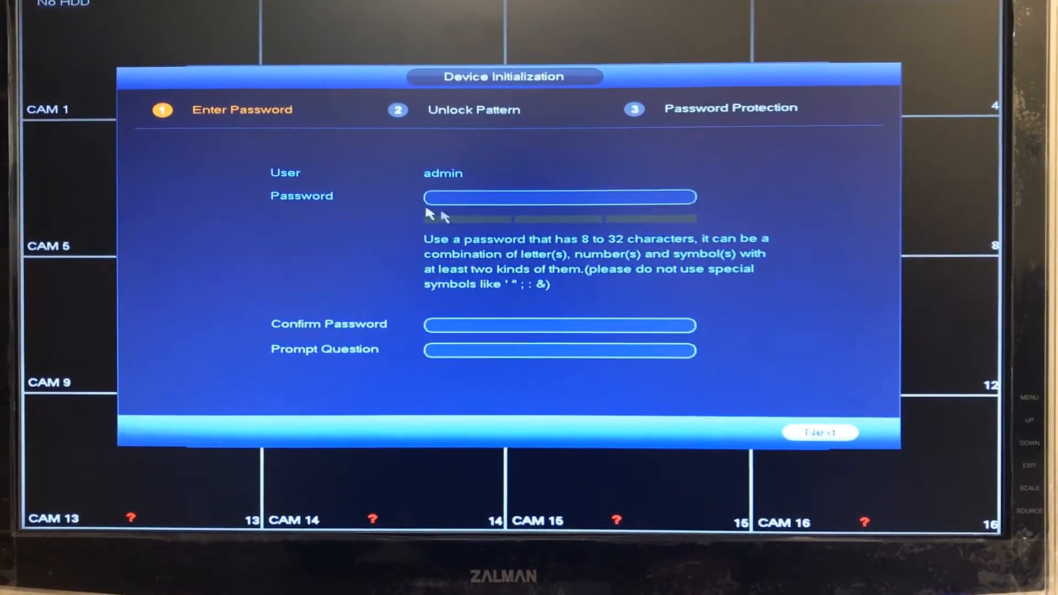
Step: Enter the admin password with the on-screen keyboard
left_click(559, 196)
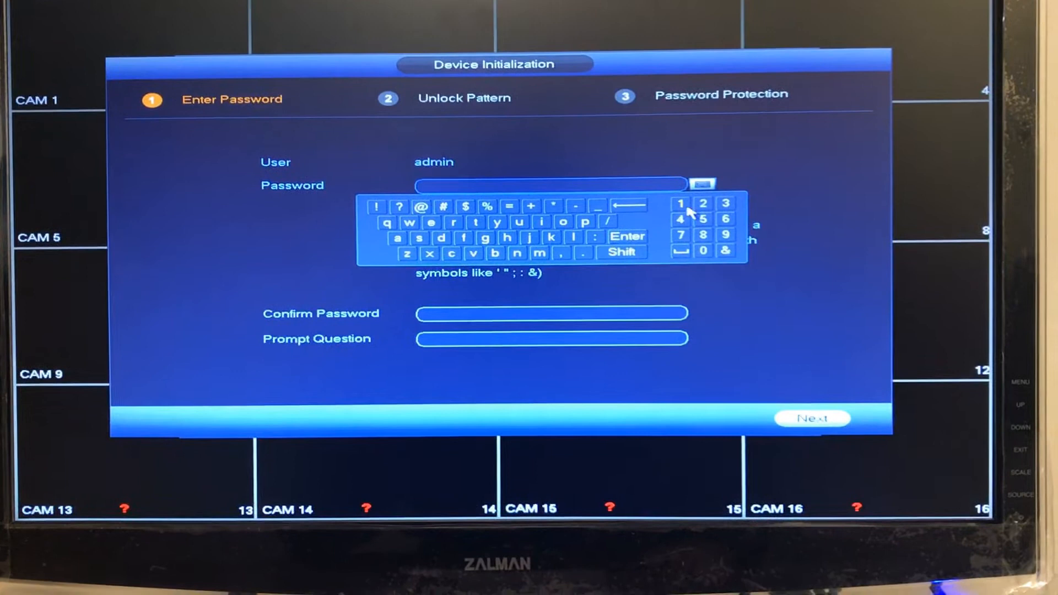
left_click(702, 248)
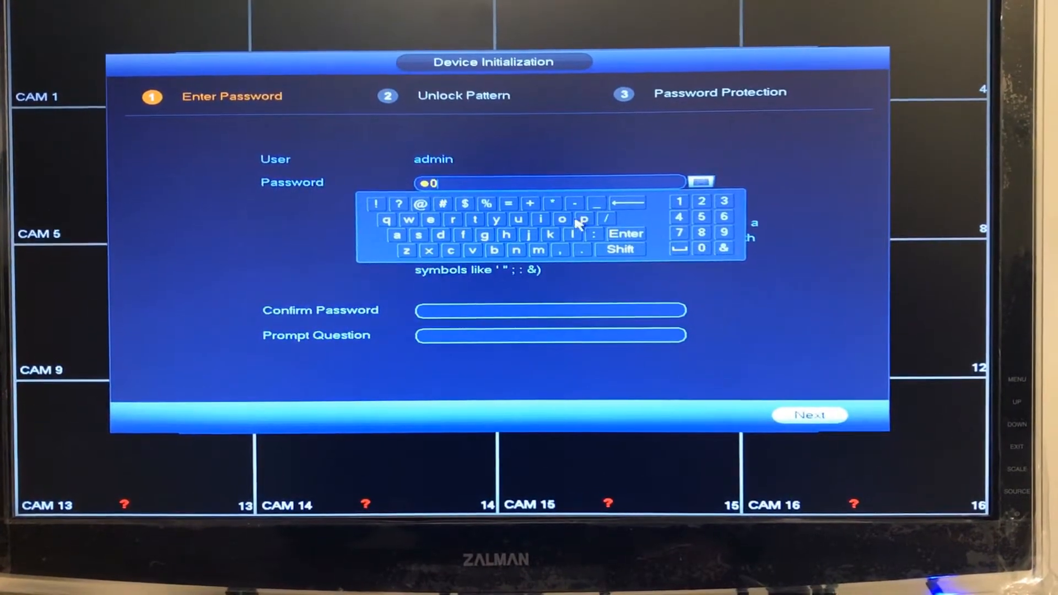
left_click(539, 213)
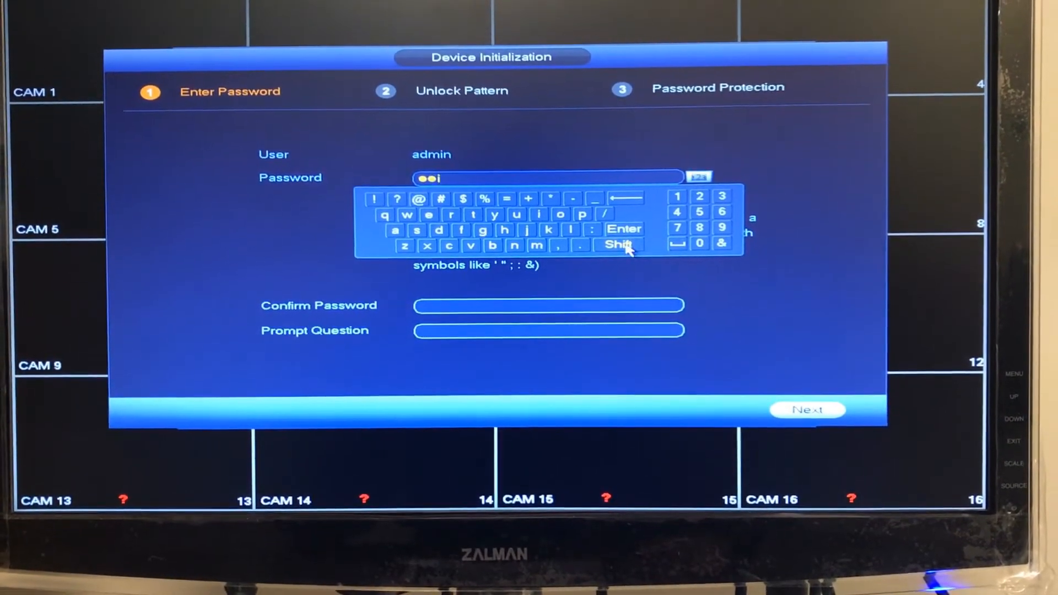
left_click(617, 244)
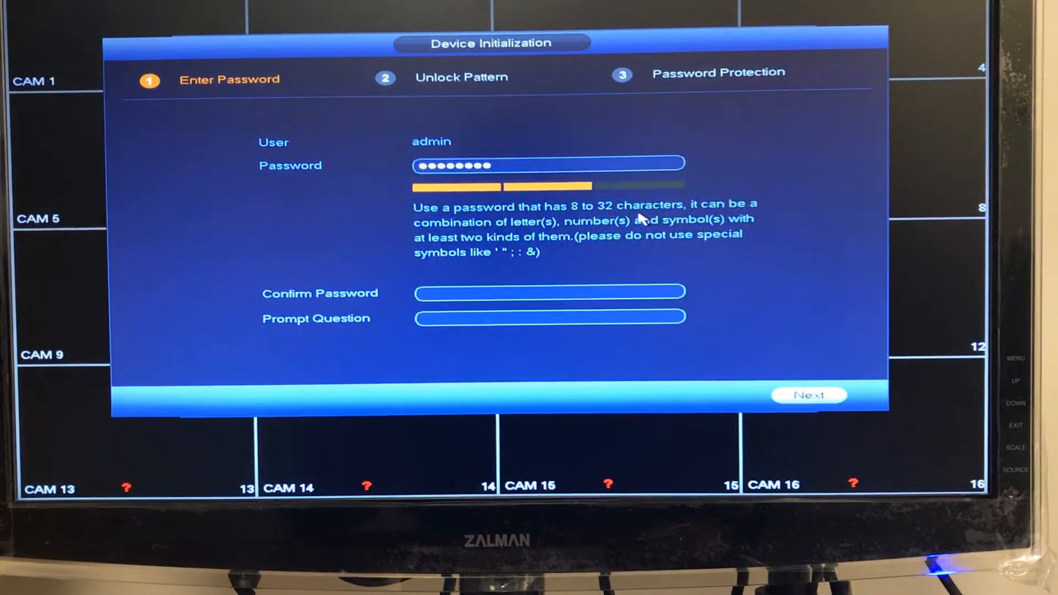
Step: Re-enter the admin password to confirm it and advance to the unlock pattern
left_click(548, 292)
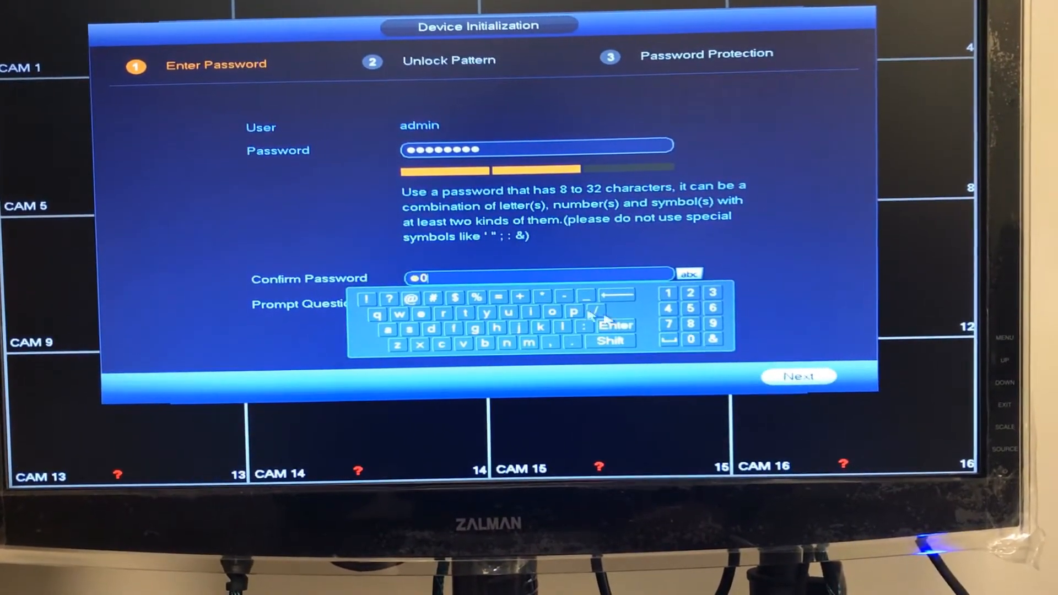
left_click(531, 311)
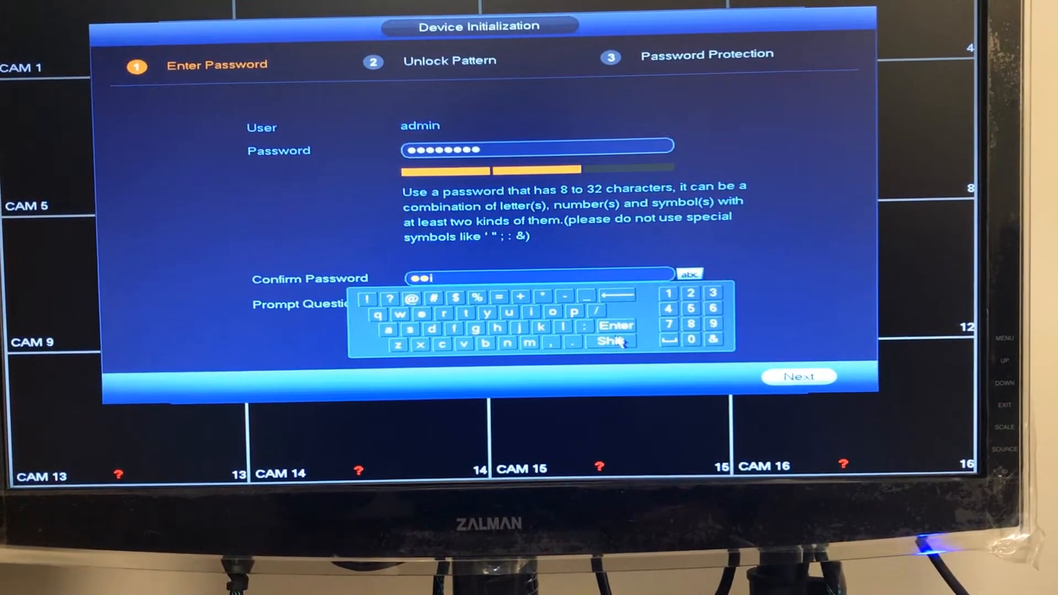
left_click(611, 340)
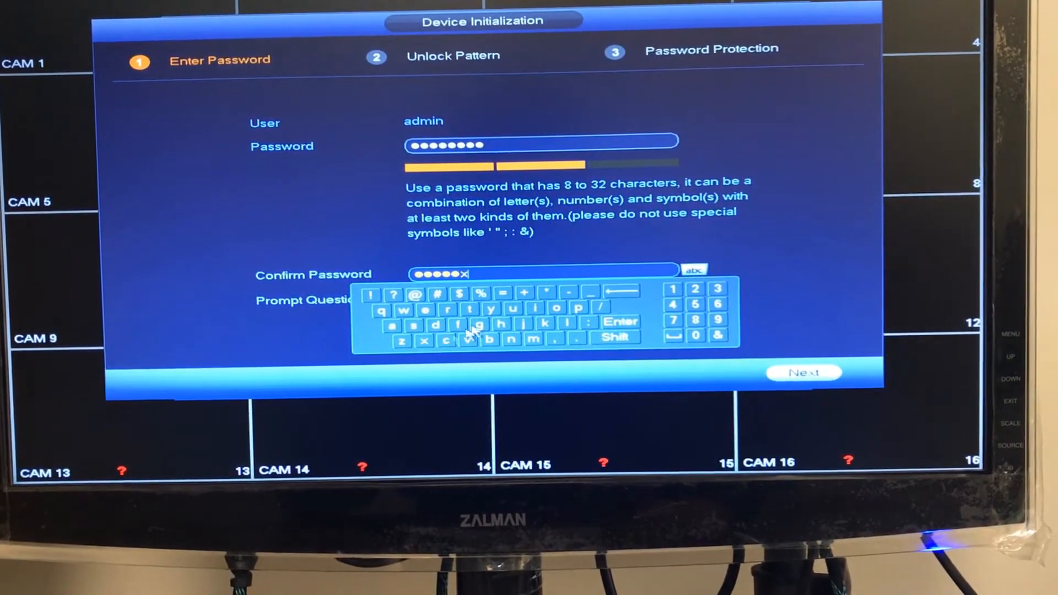
left_click(500, 324)
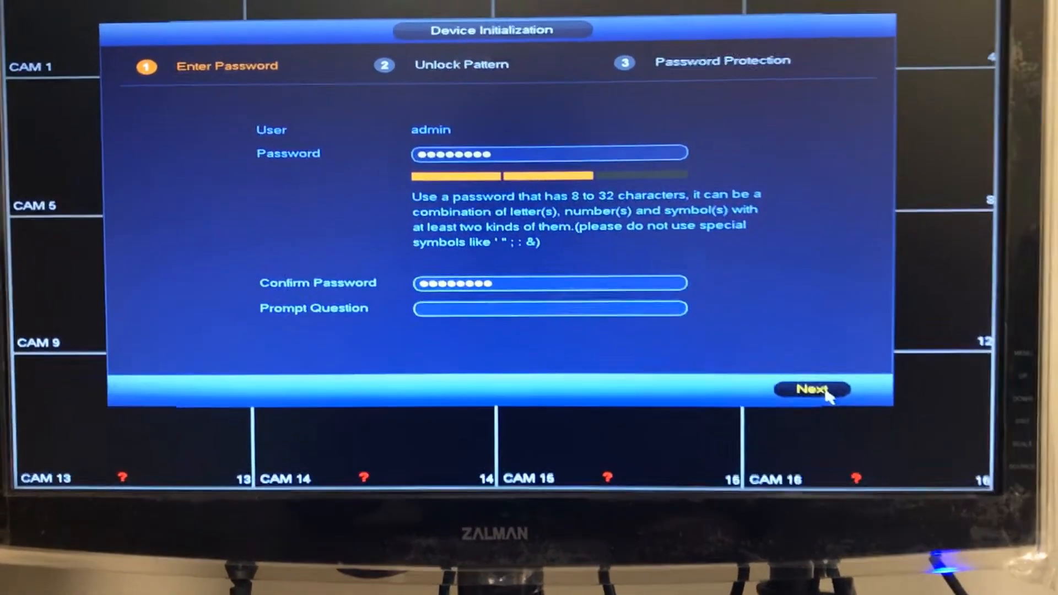
left_click(812, 390)
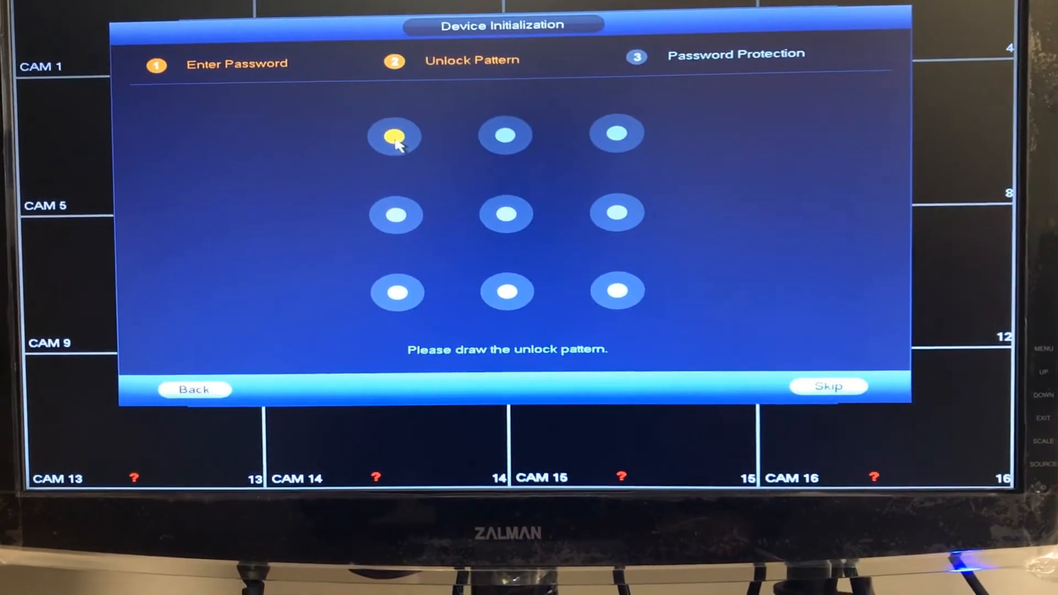
Step: Draw the top-row unlock pattern and redraw it to confirm
left_click_drag(394, 138, 509, 140)
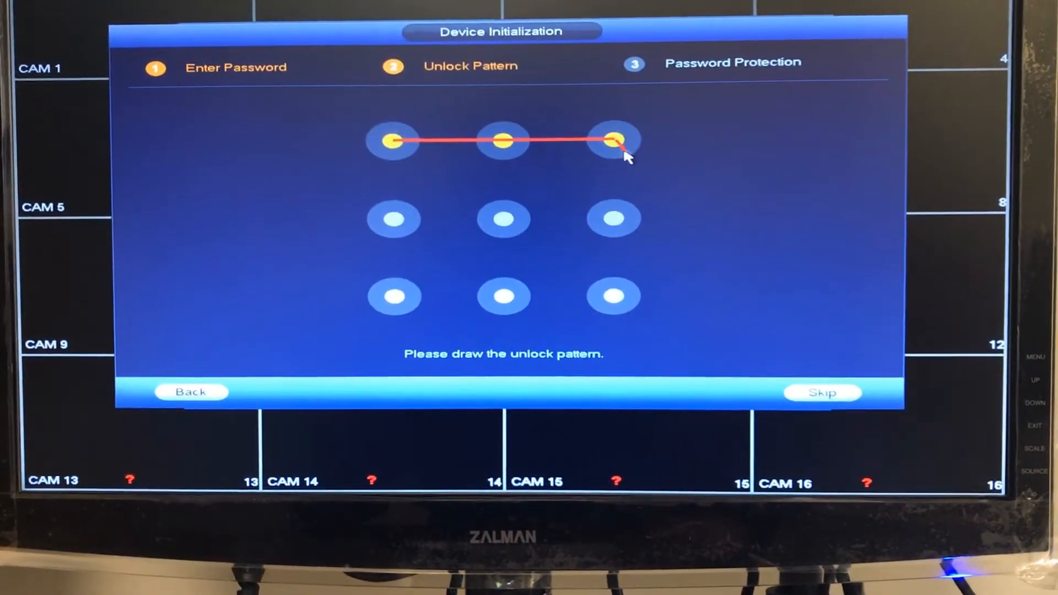
left_click_drag(613, 140, 610, 295)
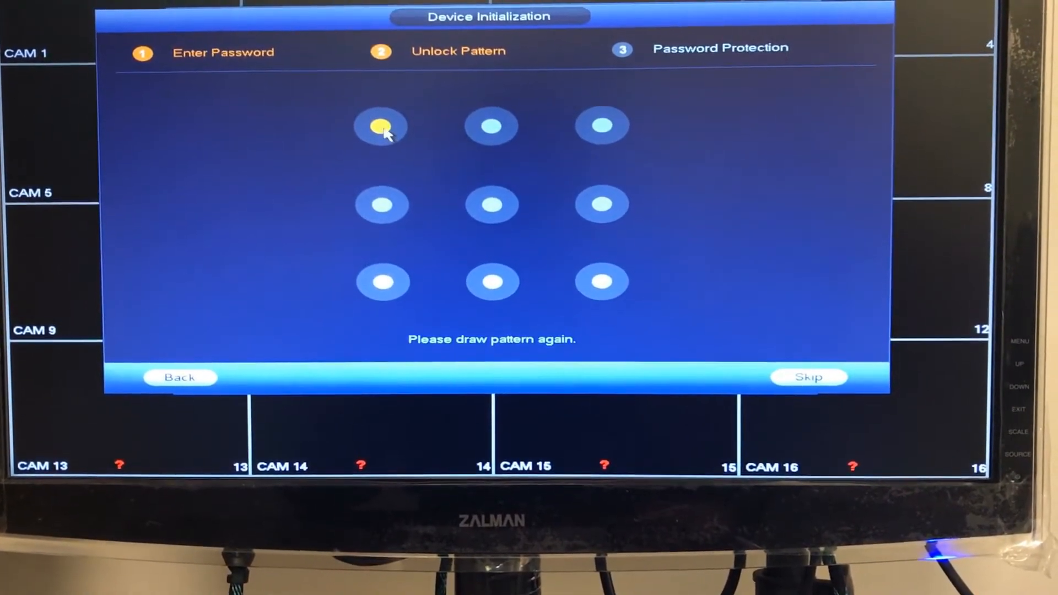
left_click_drag(381, 128, 381, 289)
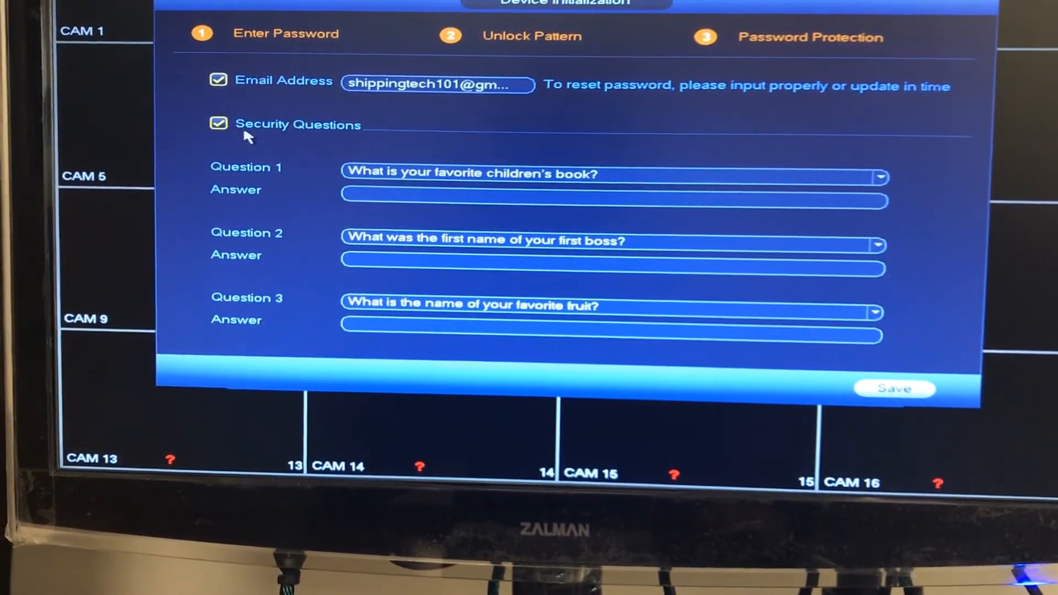
Step: Answer the first and second security questions
left_click(879, 177)
type("ora")
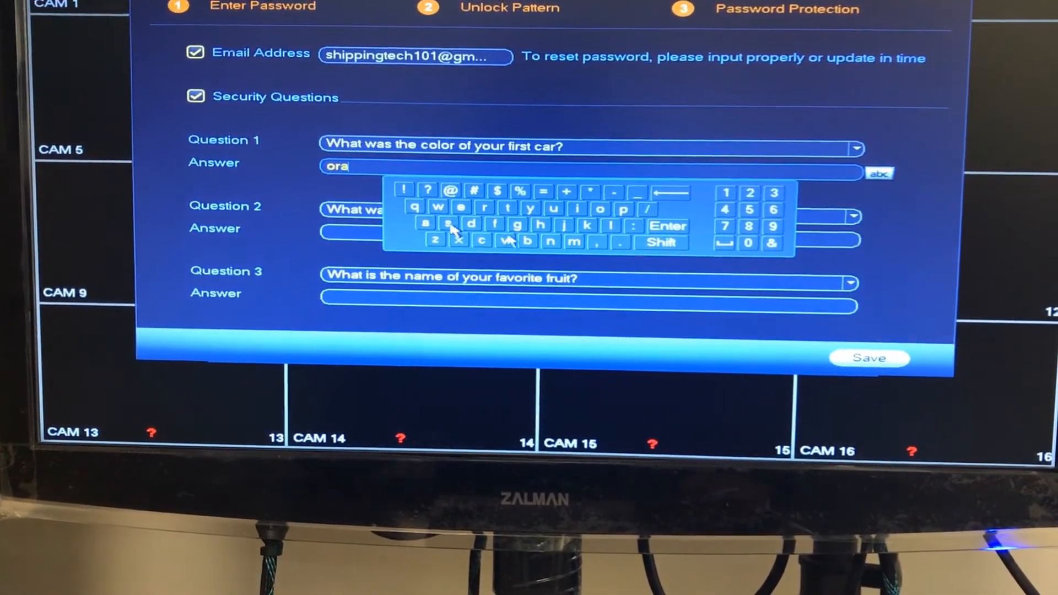
type("nge")
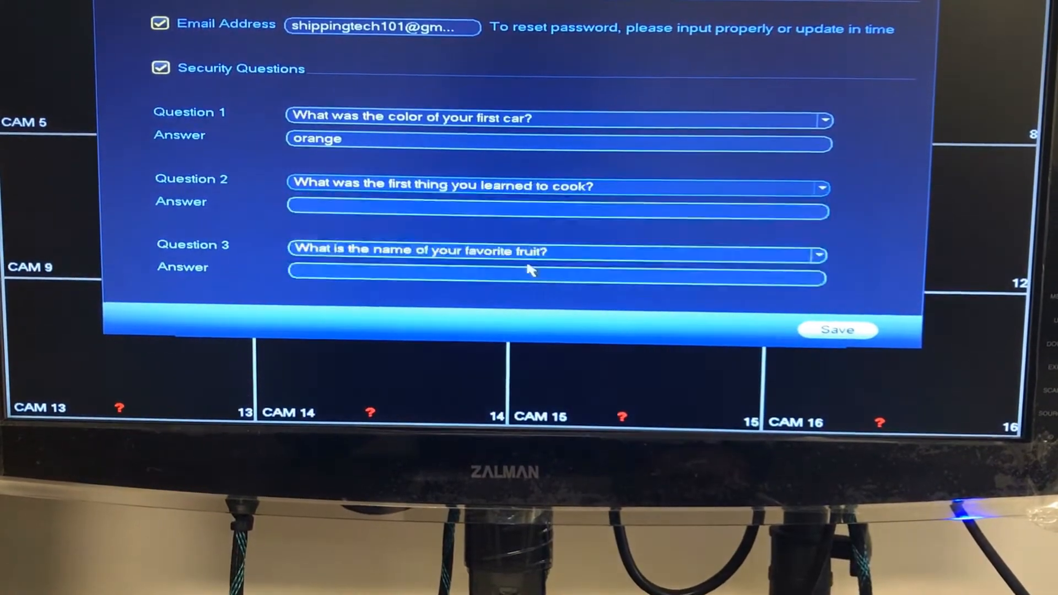
left_click(556, 211)
type("panca")
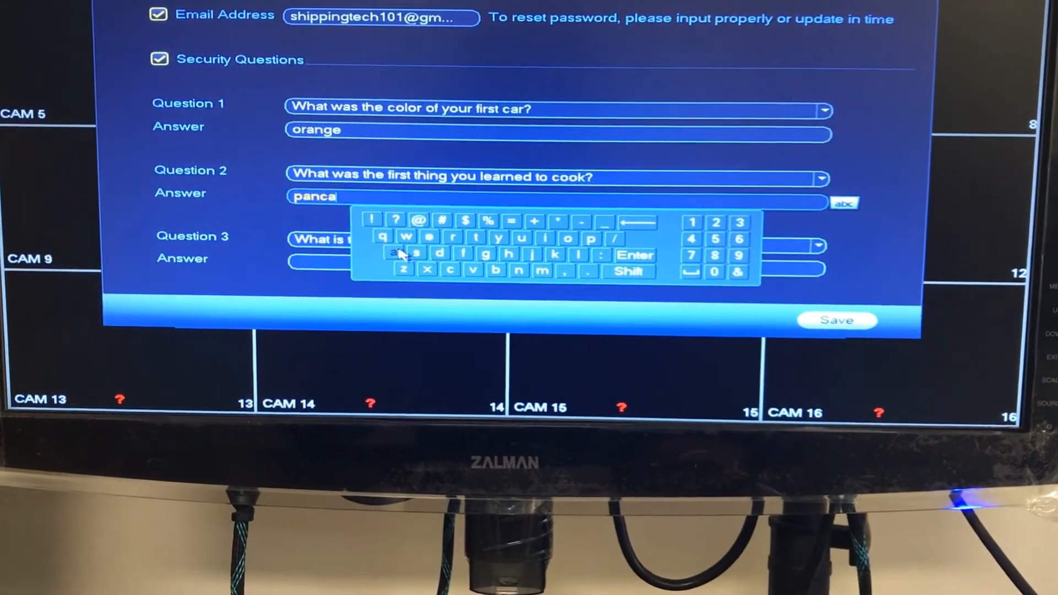
left_click(428, 239)
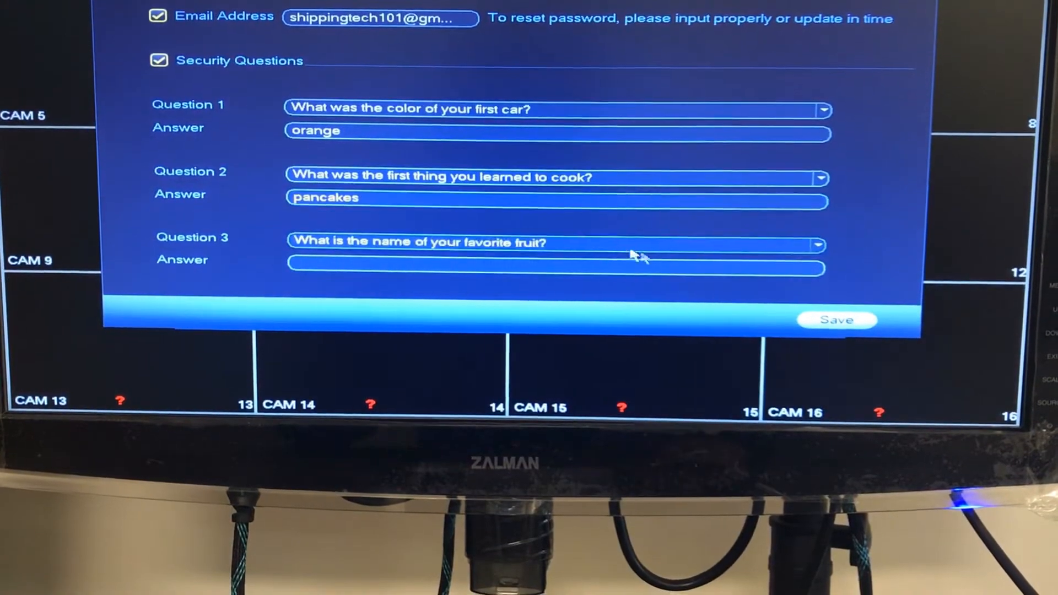
Step: Choose the third security question and save password protection
left_click(816, 244)
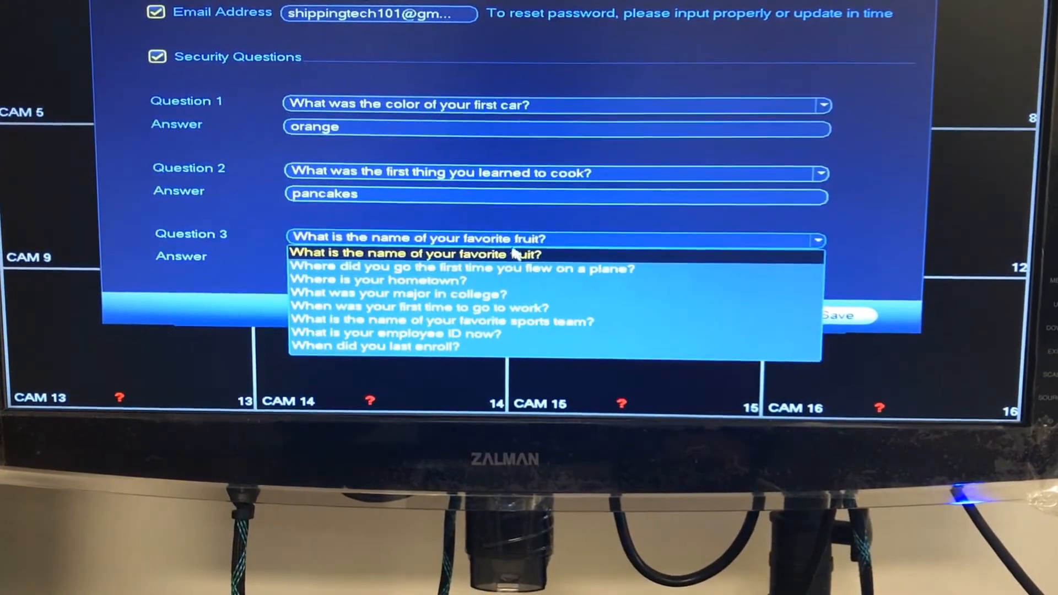
left_click(553, 257)
type("pineapple")
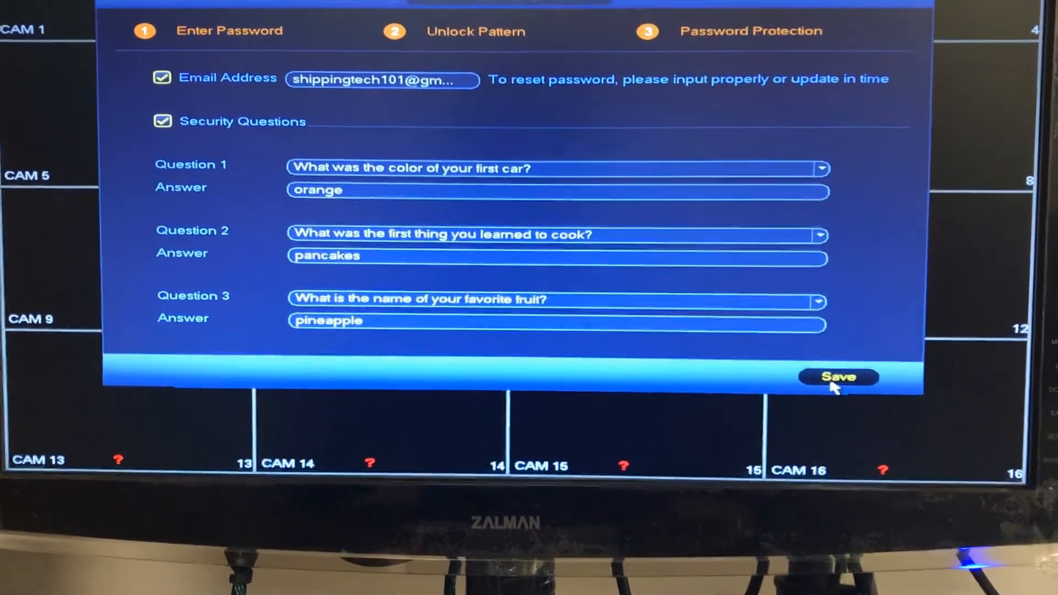
left_click(838, 376)
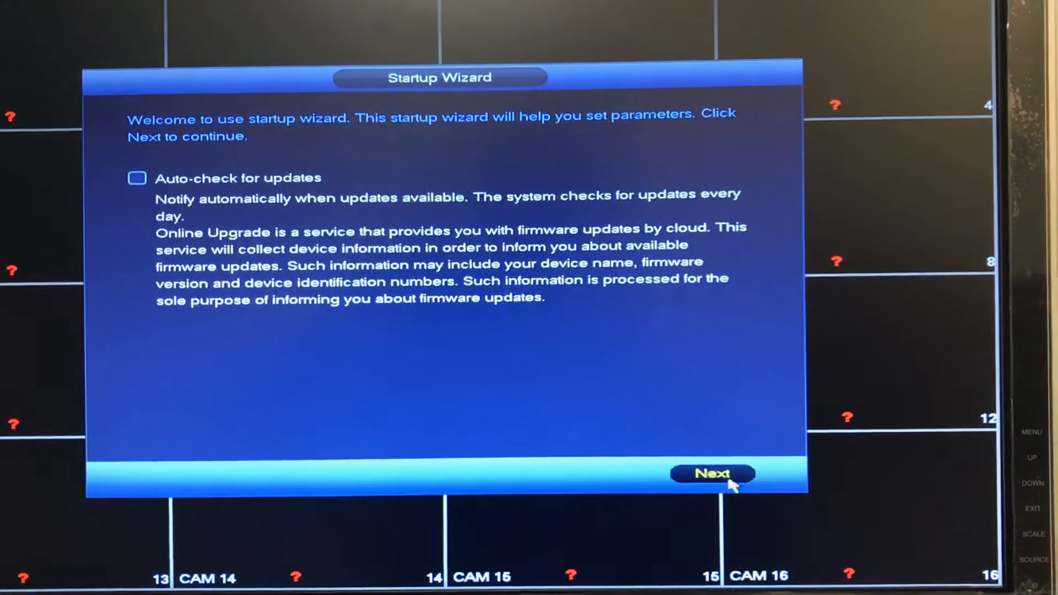
Step: Continue past the welcome page with update auto-check left unchecked
left_click(712, 472)
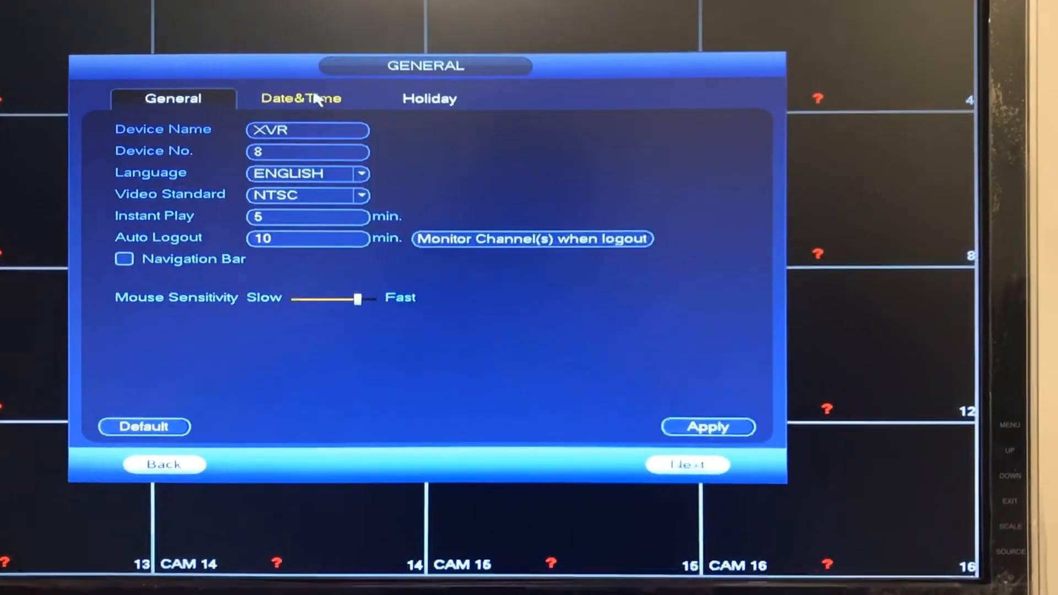
Step: Set the time zone to GMT-05:00 on the Date&Time tab
left_click(300, 99)
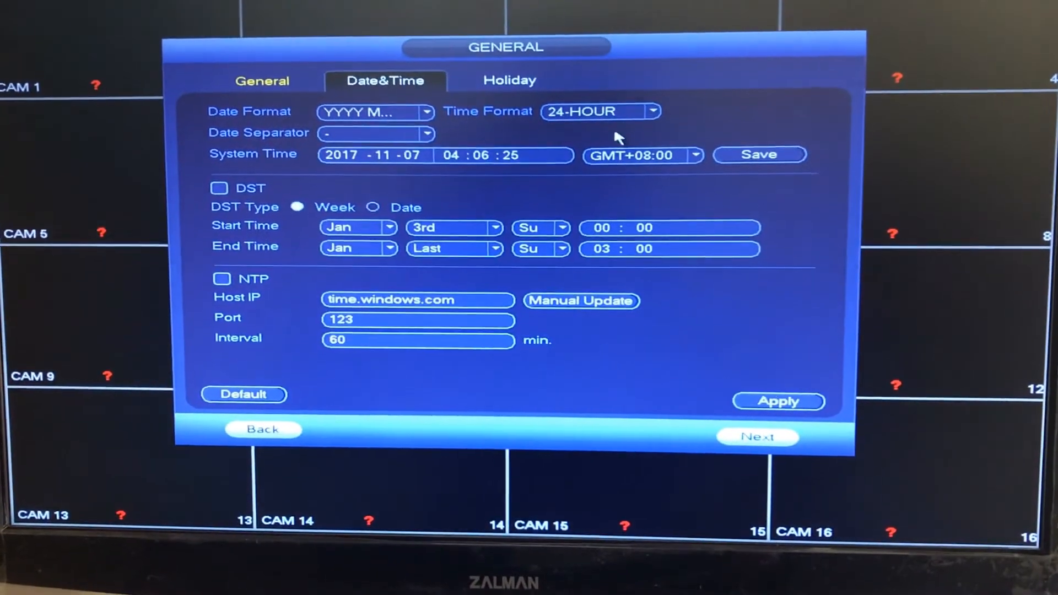
left_click(693, 154)
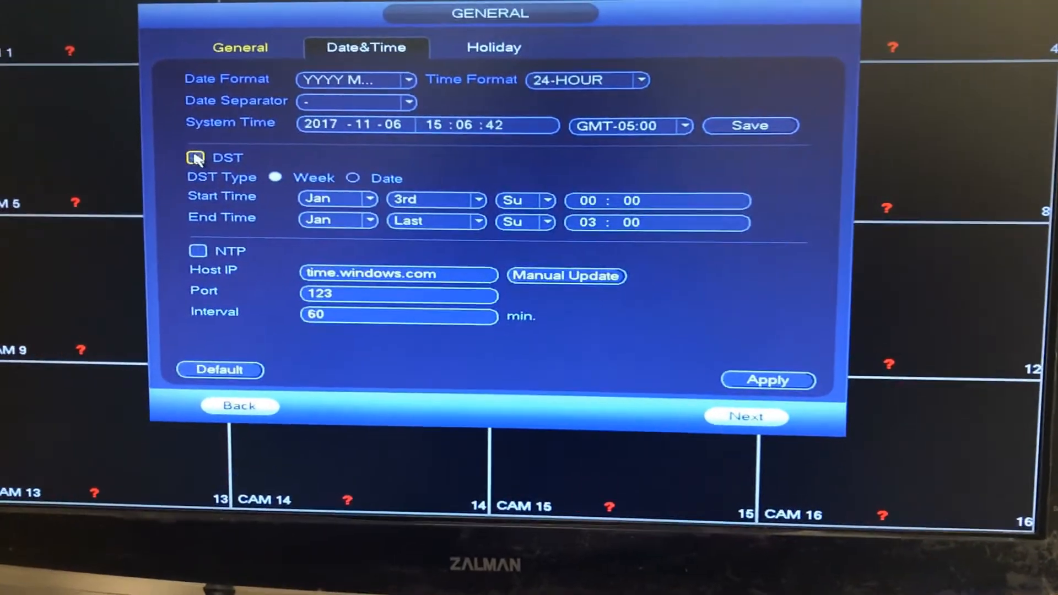
Step: Enable DST starting the 2nd Sunday of March at 02:00
left_click(196, 158)
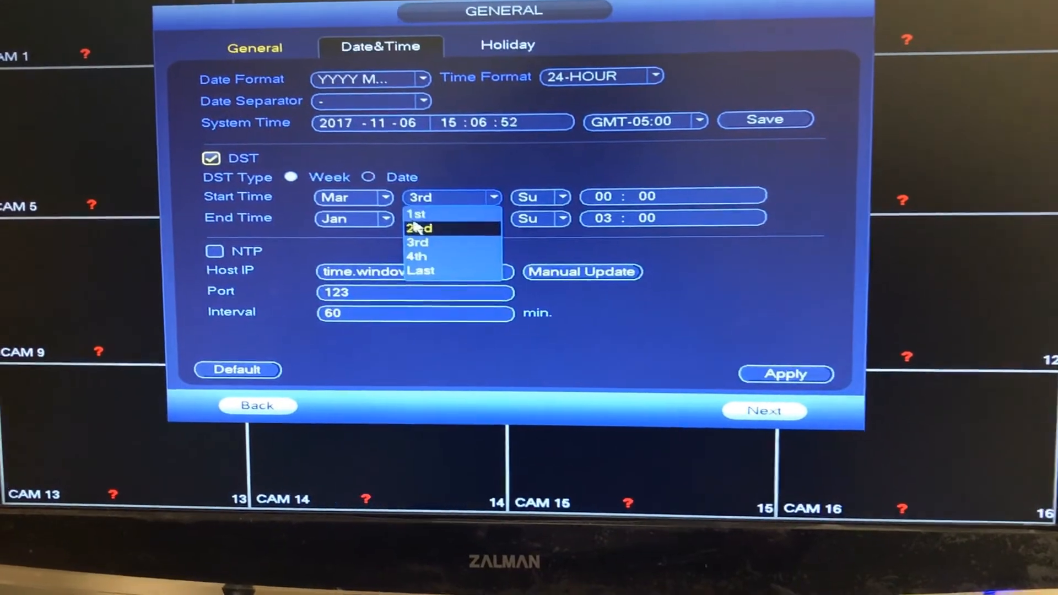
left_click(416, 228)
type("2")
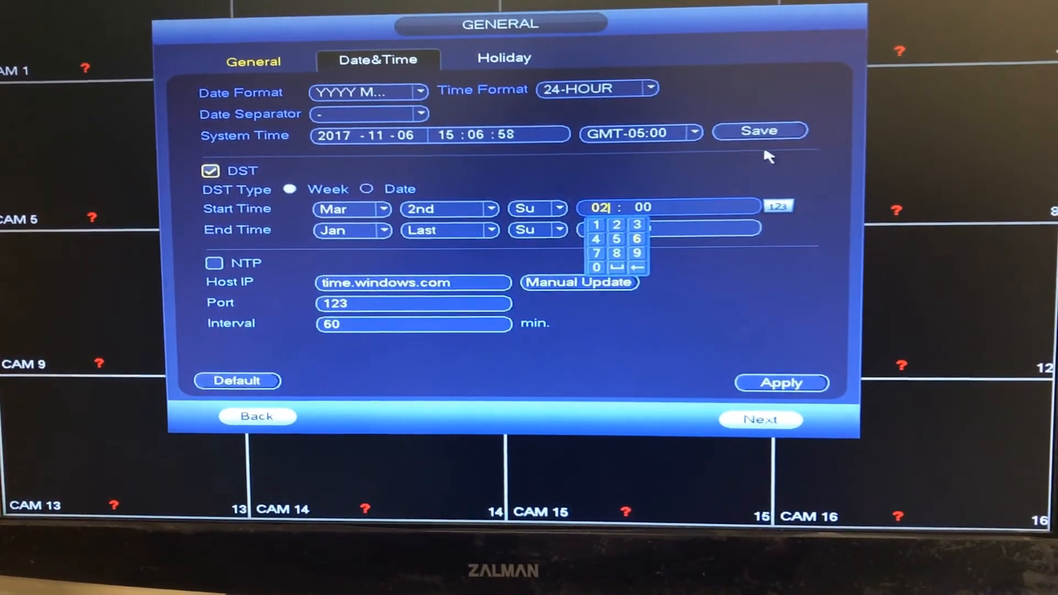
left_click(351, 230)
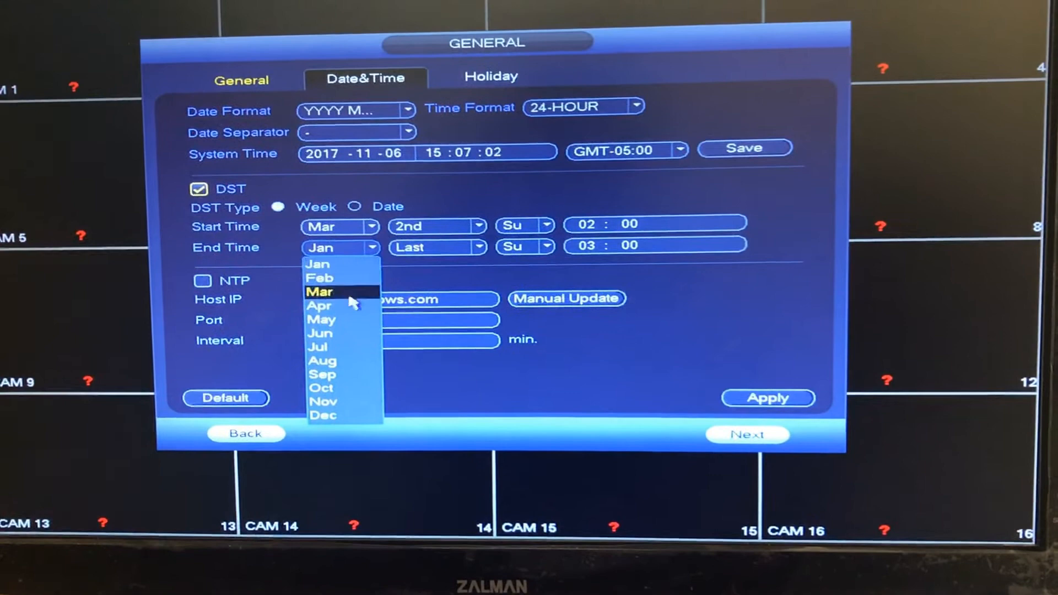
Step: End DST on the 1st Sunday of November at 02:00 and enable NTP
left_click(322, 414)
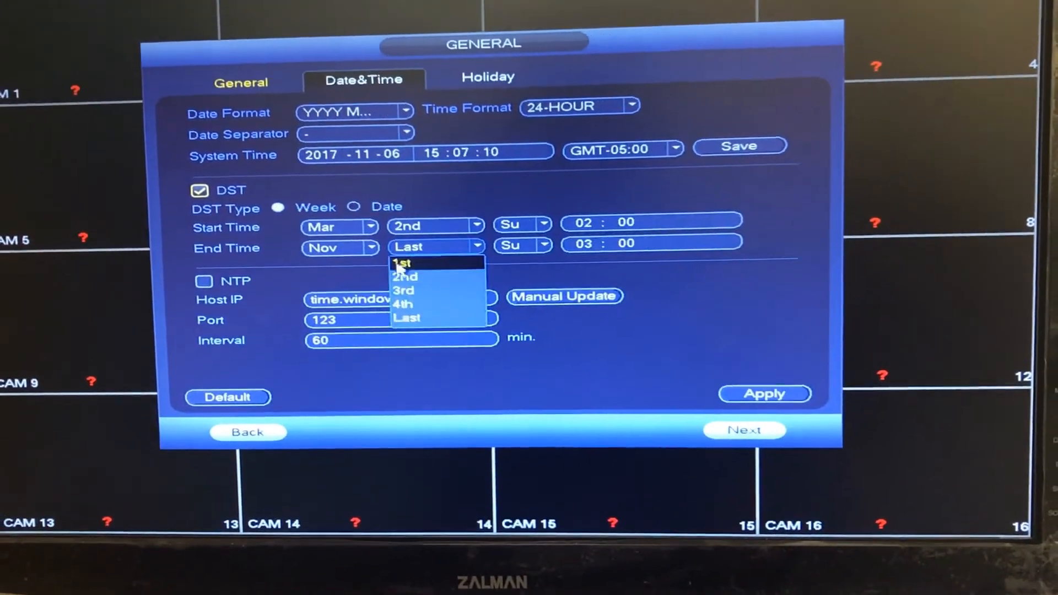
left_click(402, 262)
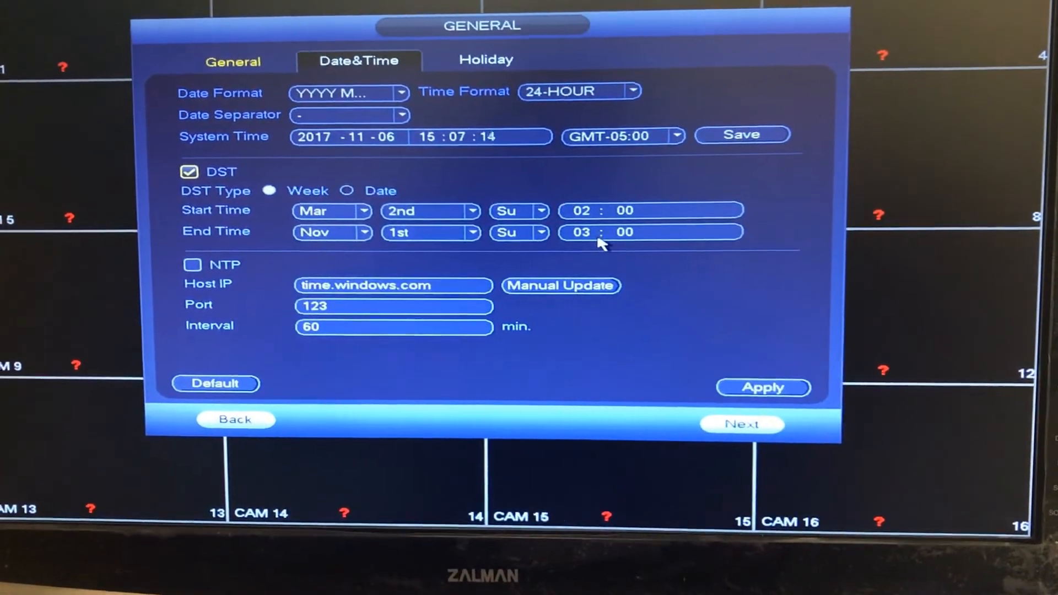
left_click(582, 236)
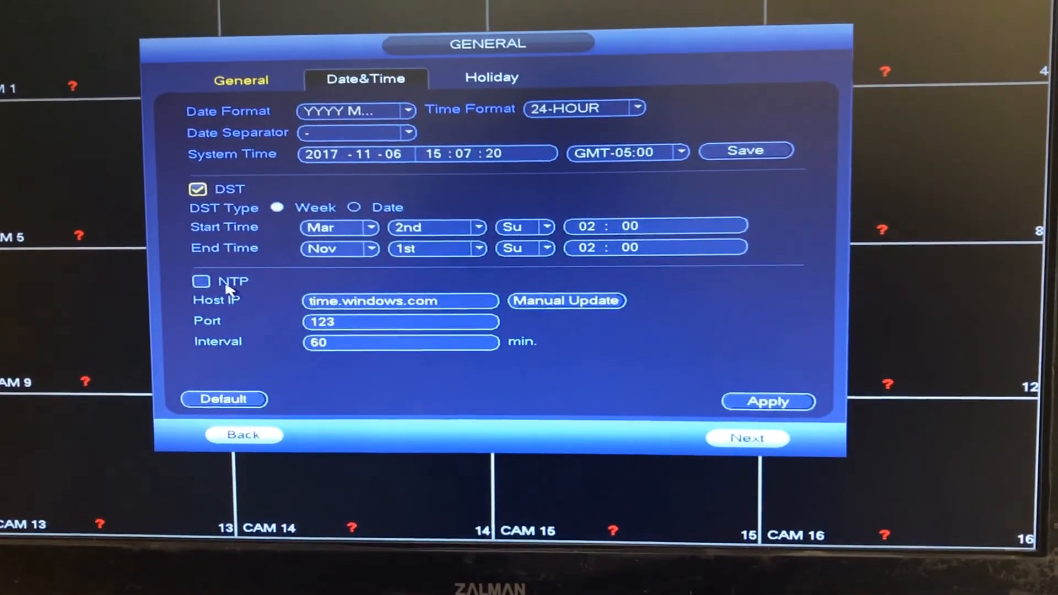
left_click(200, 282)
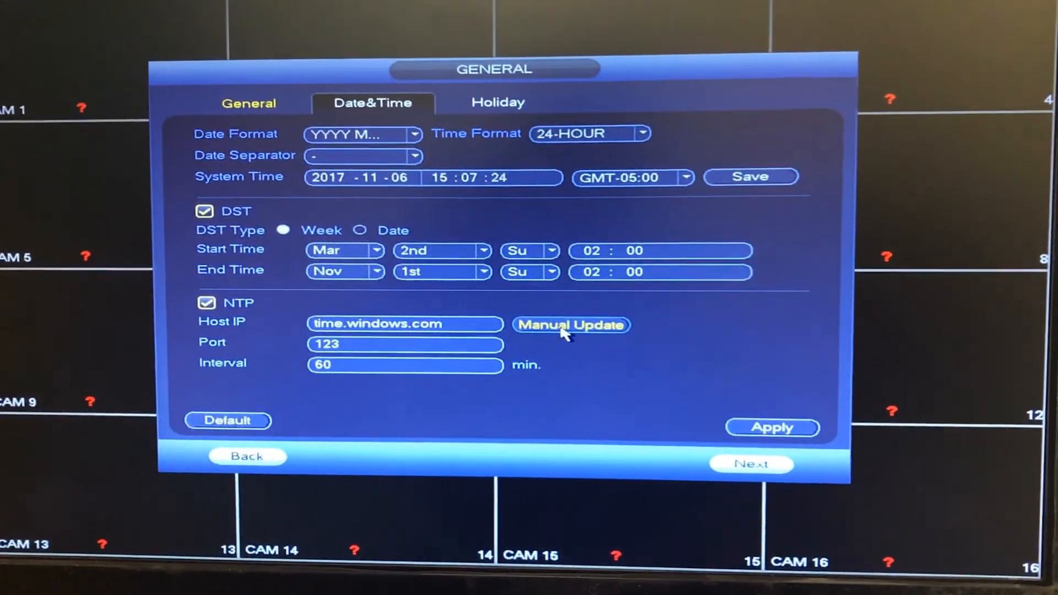
Step: Run a manual NTP update with time.windows.com and accept the success message
left_click(570, 324)
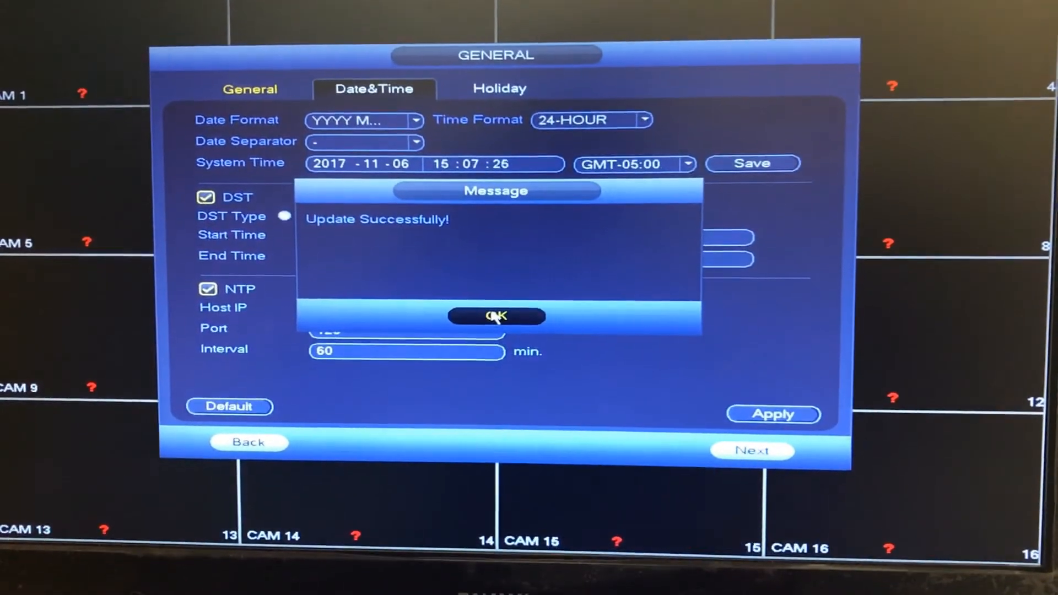
left_click(496, 316)
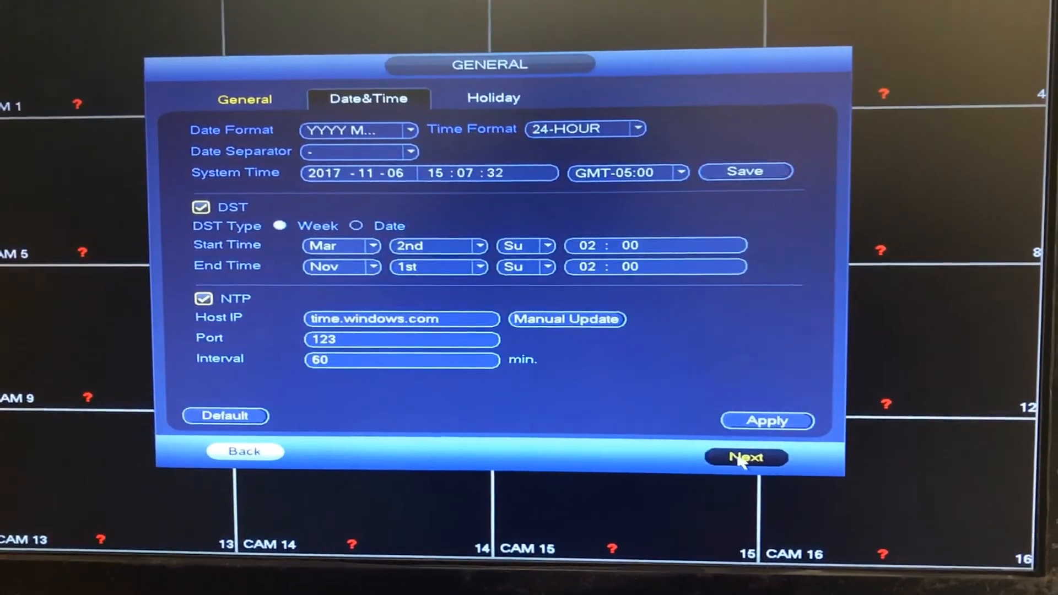
left_click(745, 458)
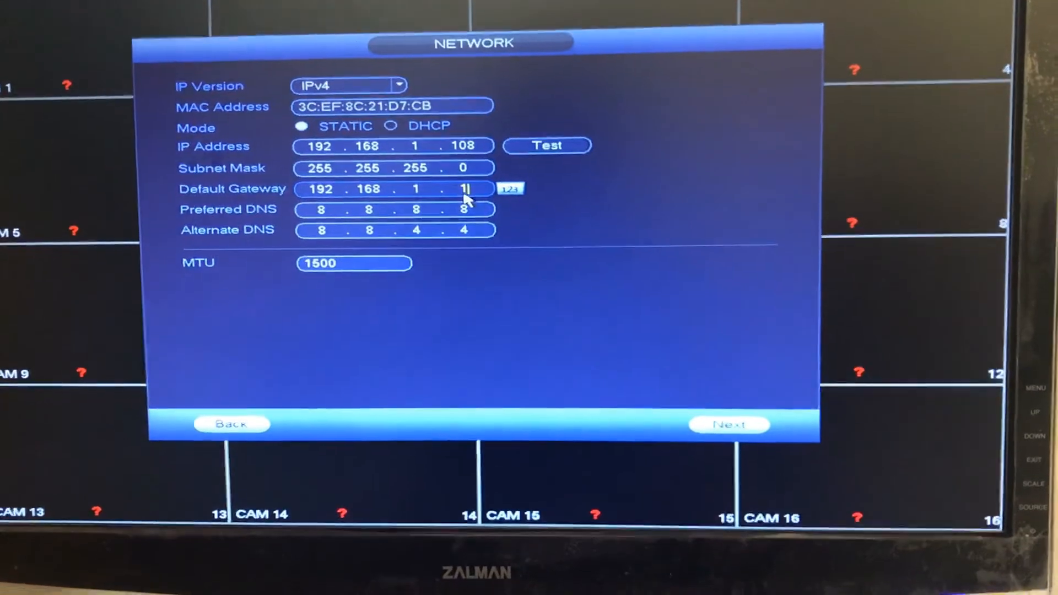
Step: Keep the static network settings and disable P2P remote access
left_click(728, 425)
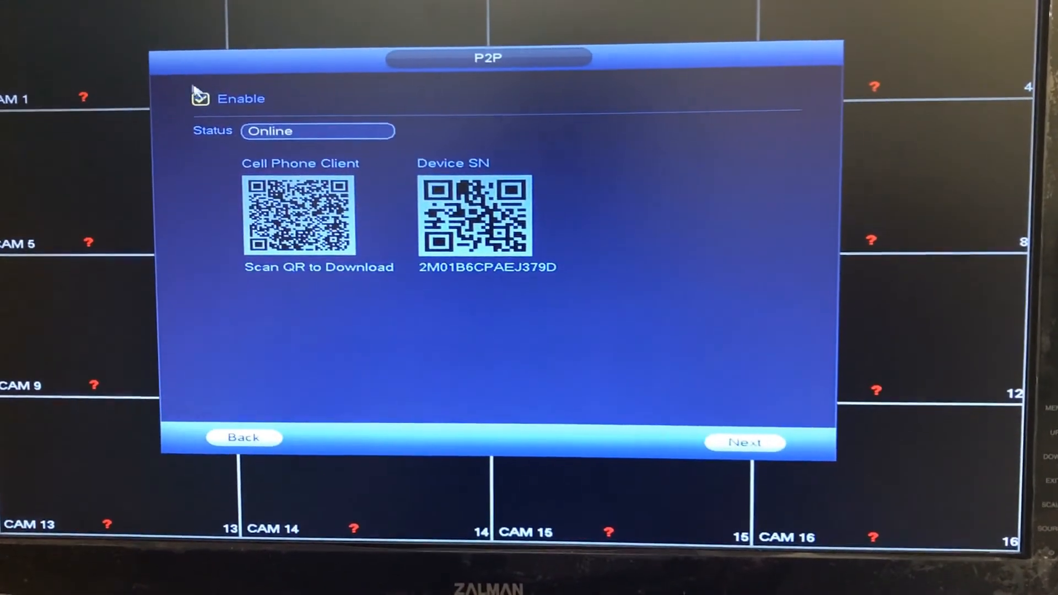
left_click(200, 99)
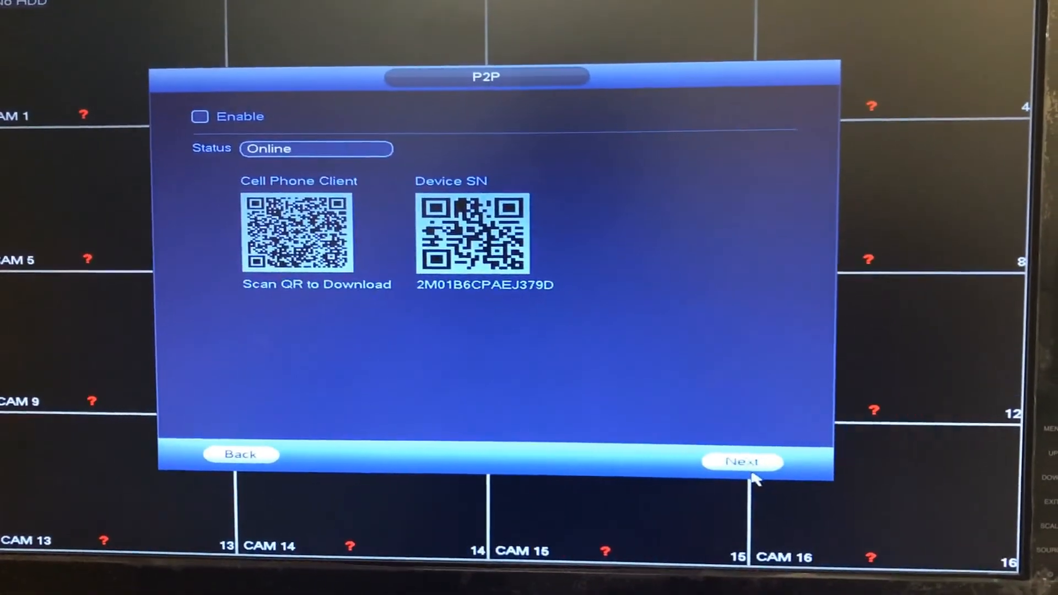
left_click(742, 462)
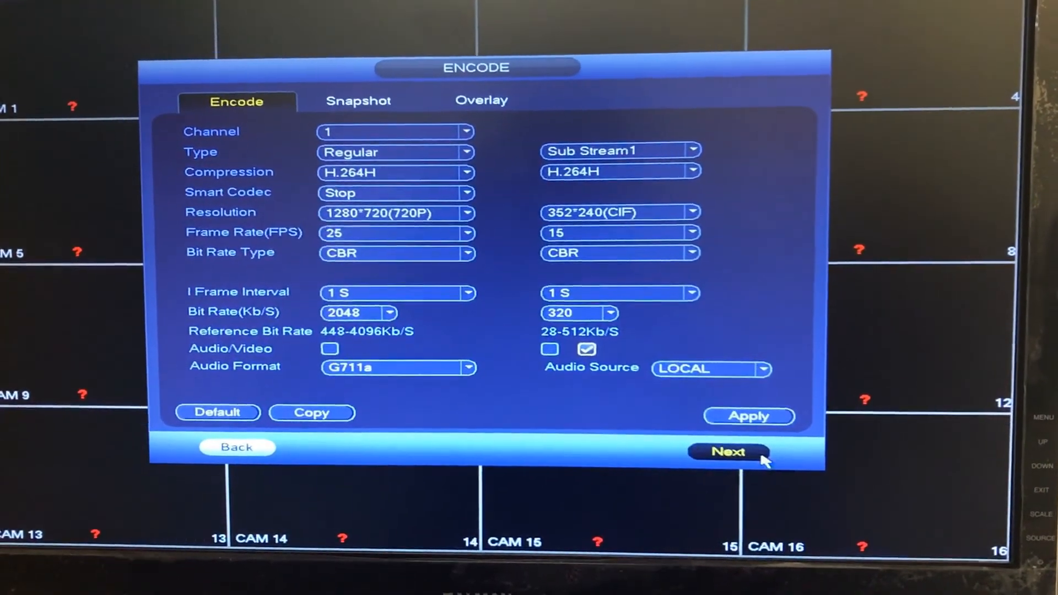
Step: Keep the Encode, Basic and Schedule defaults and finish the wizard
left_click(727, 451)
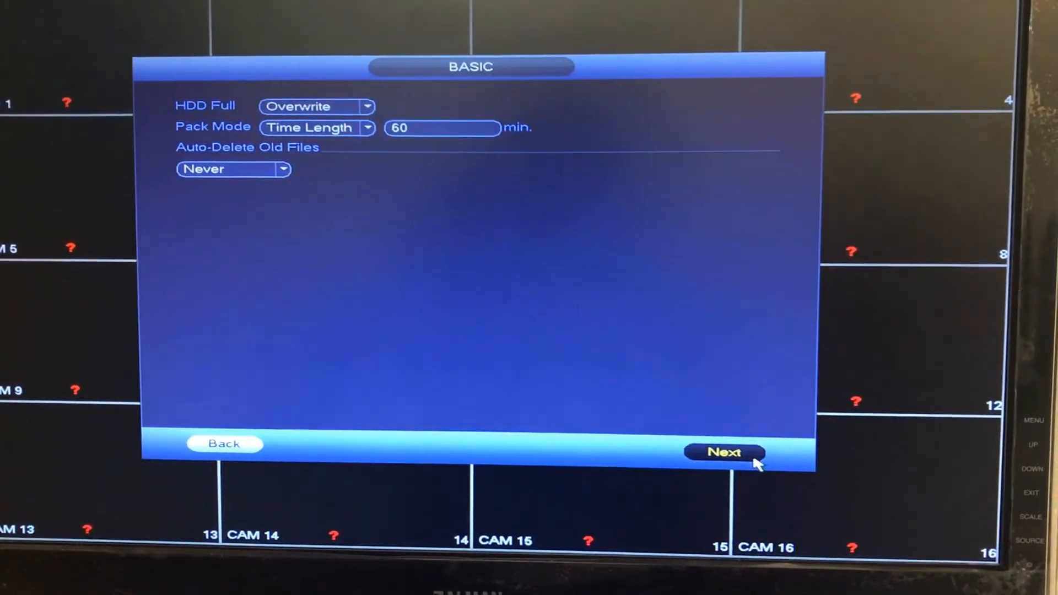
left_click(724, 452)
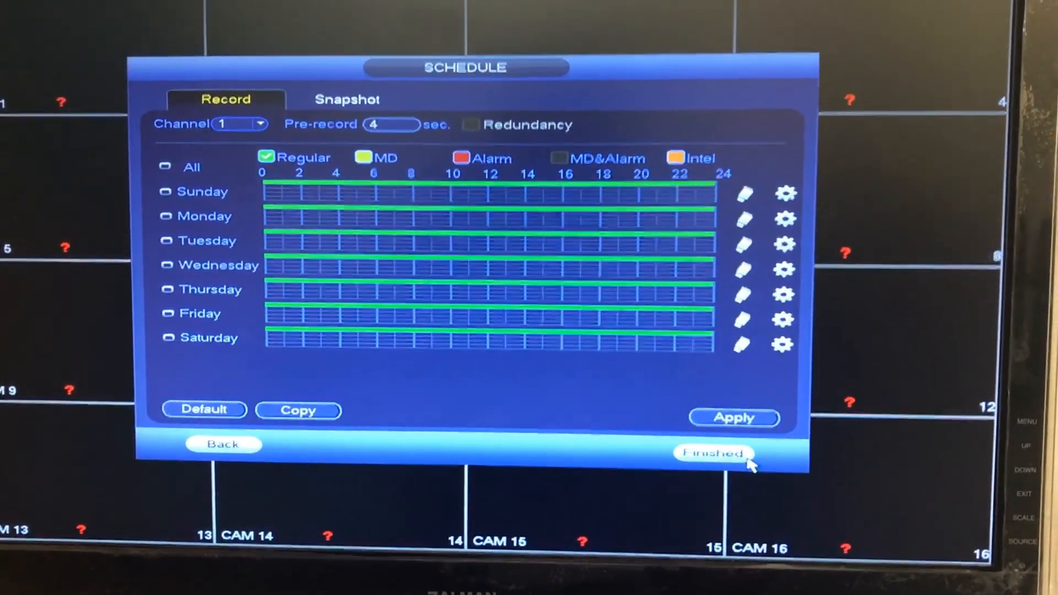
left_click(712, 451)
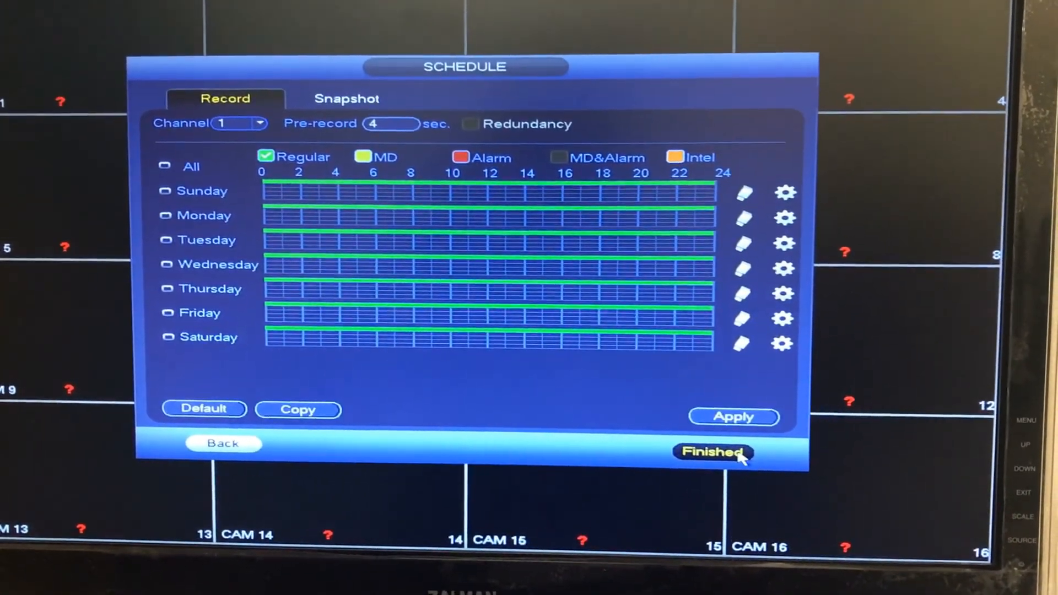
left_click(712, 451)
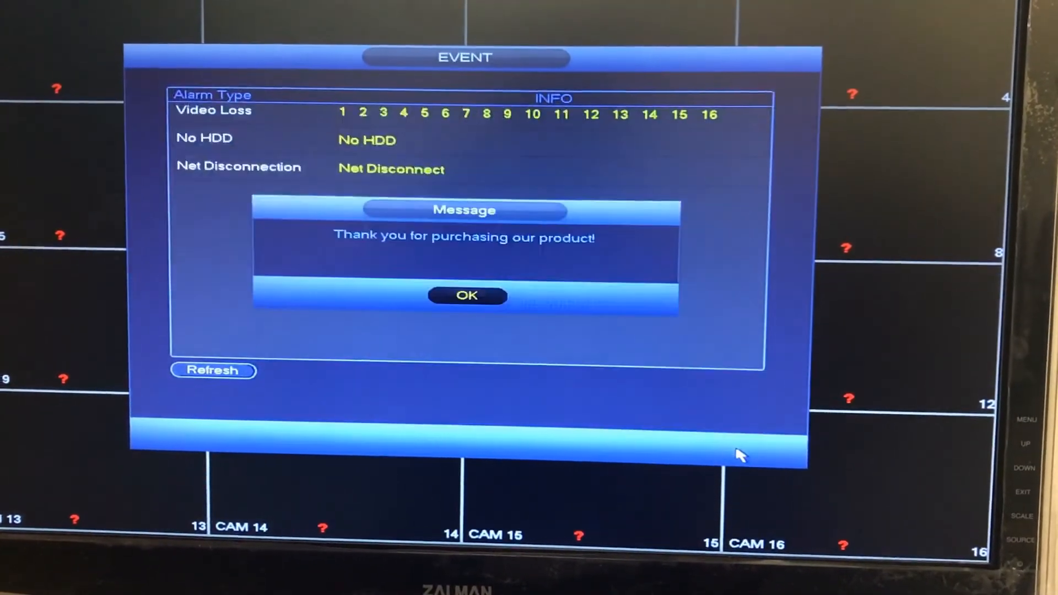